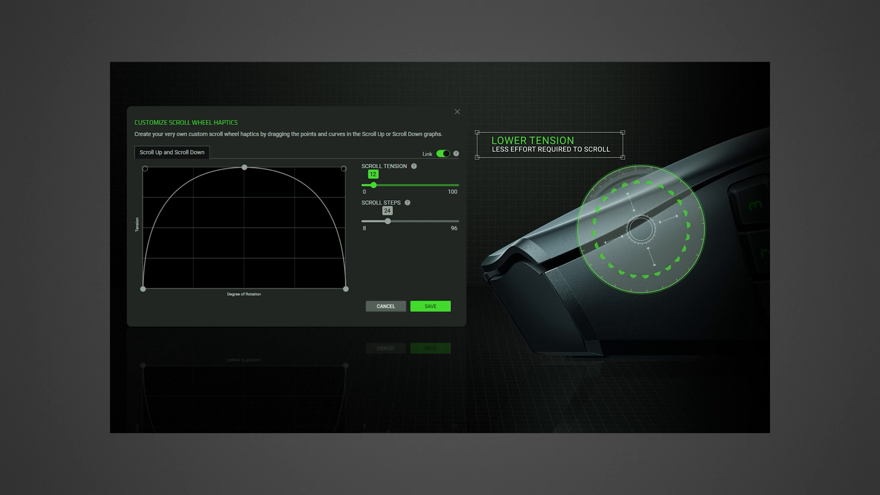
- Raise the Scroll Tension slider from 12 up to 64
drag(375, 185, 420, 186)
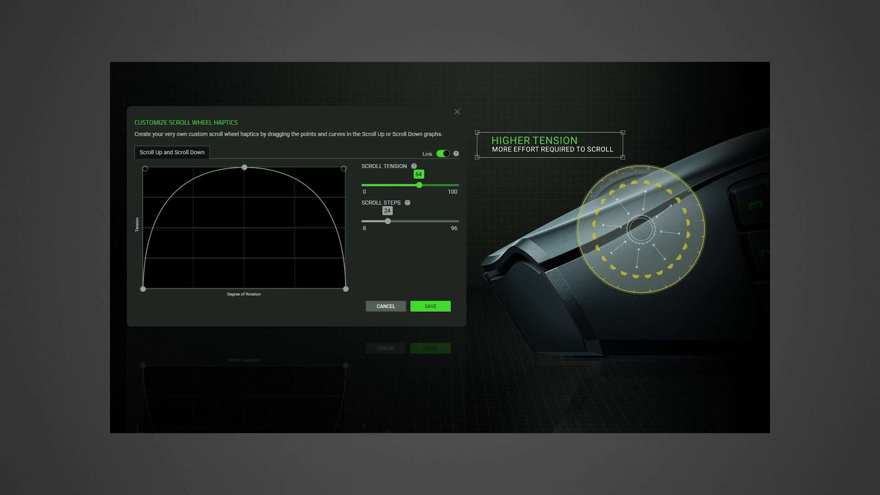
drag(420, 185, 459, 184)
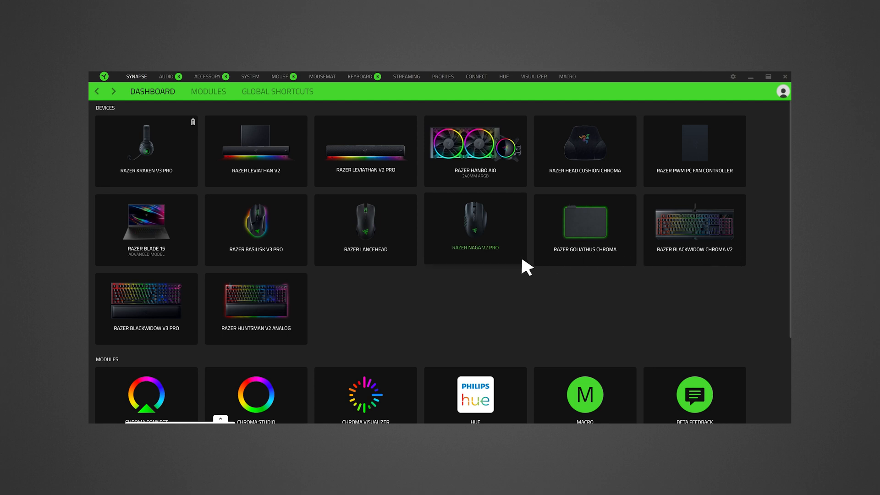
- Open the Razer Naga V2 Pro tile and view its scroll wheel stages with Standard enabled
click(475, 224)
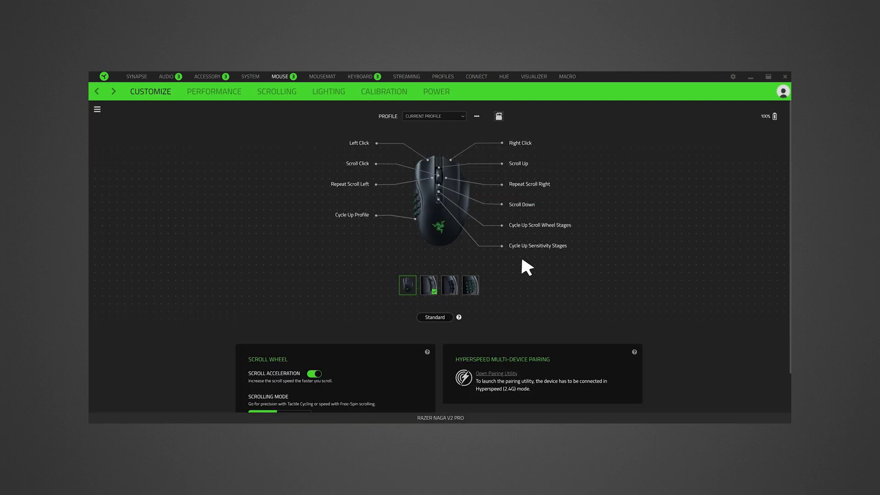
mouse_move(358, 149)
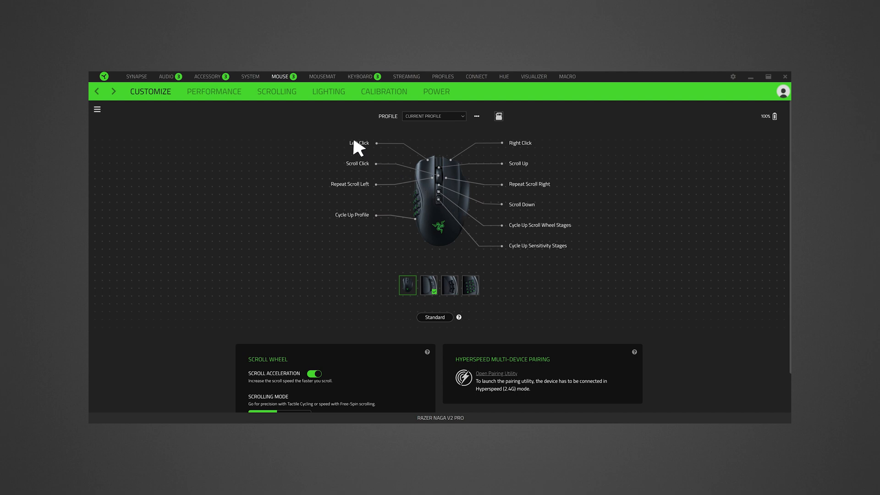
click(276, 91)
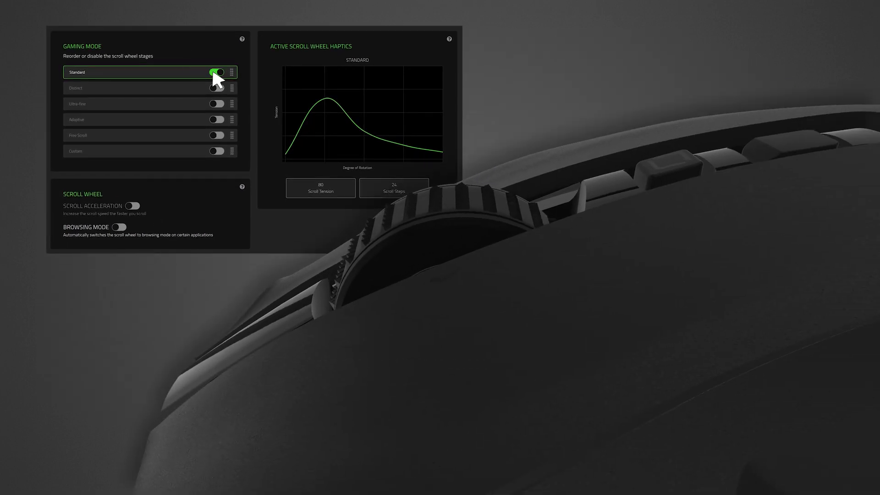
- Disable the Standard stage, enable Adaptive, then make Custom the enabled scroll stage
click(218, 88)
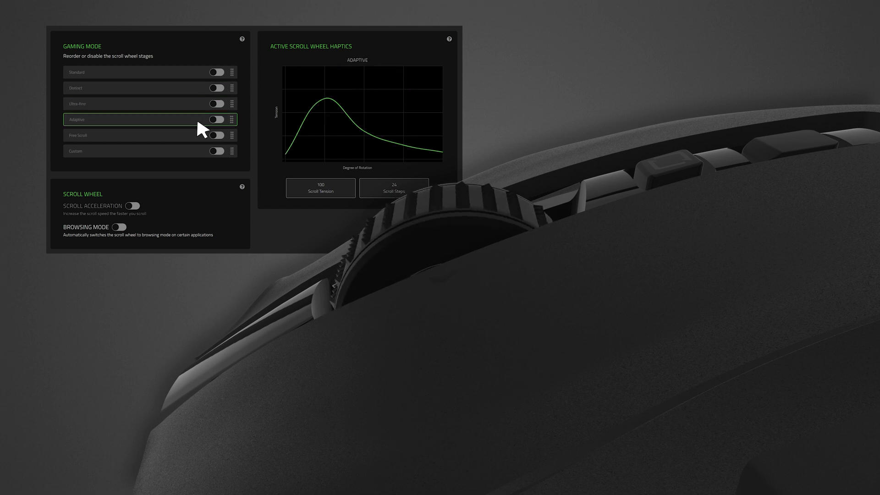
click(215, 119)
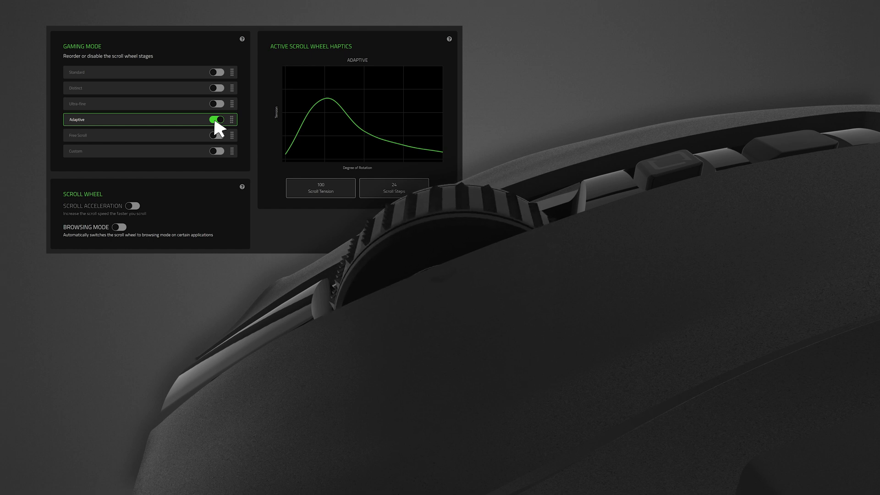
click(218, 135)
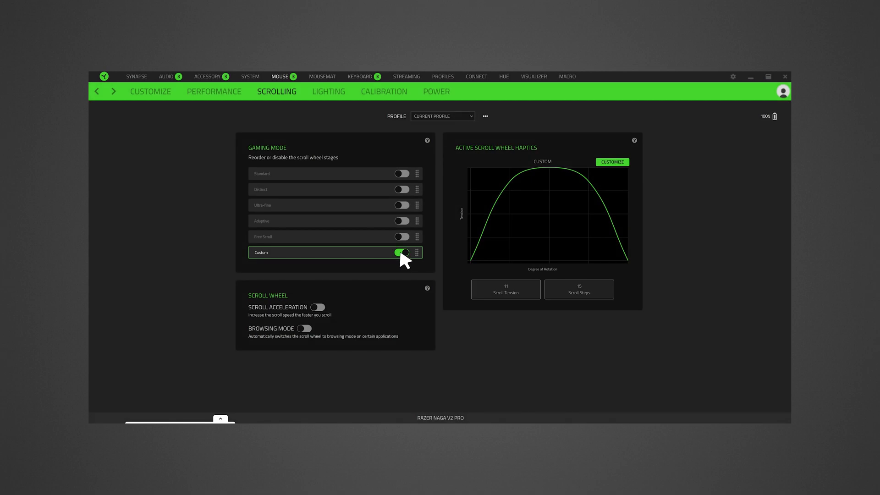
- Open the Customize Scroll Wheel Haptics dialog for the Custom stage
click(612, 162)
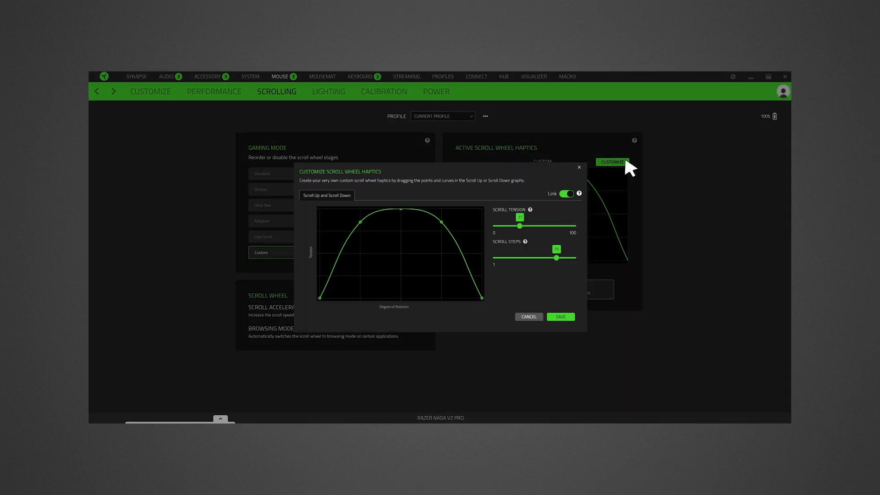
mouse_move(618, 174)
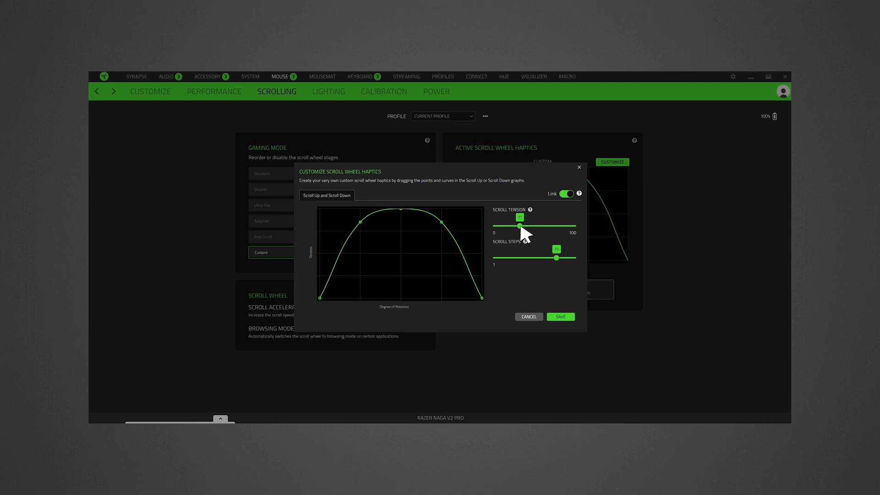
- Adjust the Scroll Tension slider back and forth, leaving it around two-thirds of its range
drag(520, 226, 546, 226)
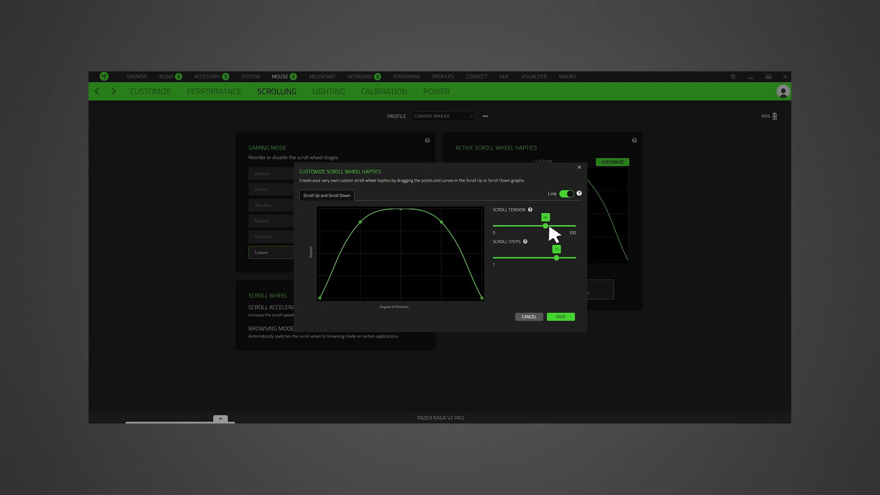
drag(545, 225, 547, 225)
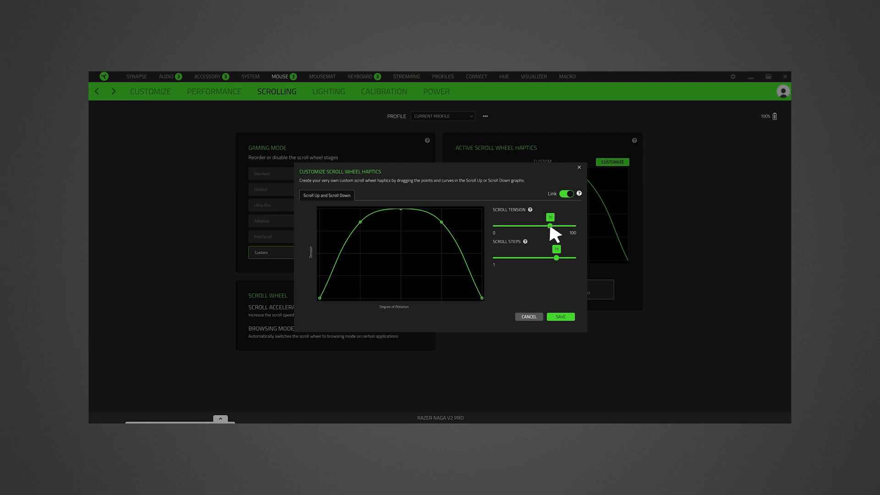
drag(548, 225, 546, 223)
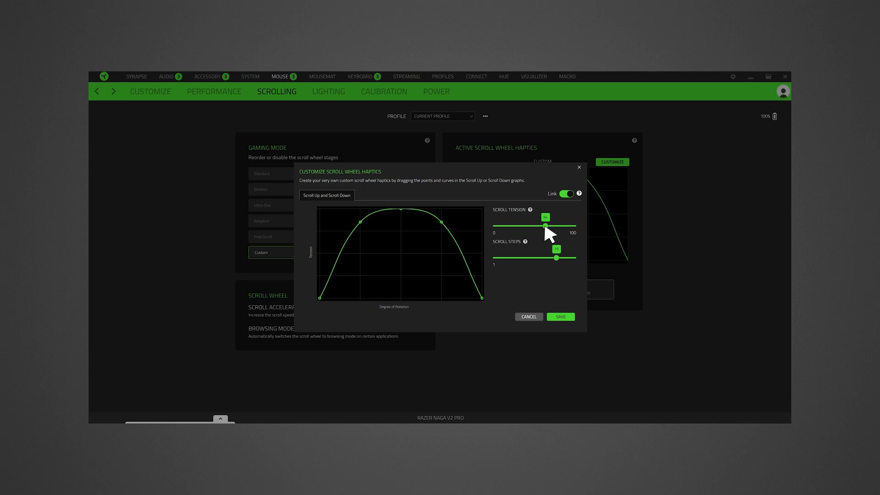
drag(545, 225, 519, 225)
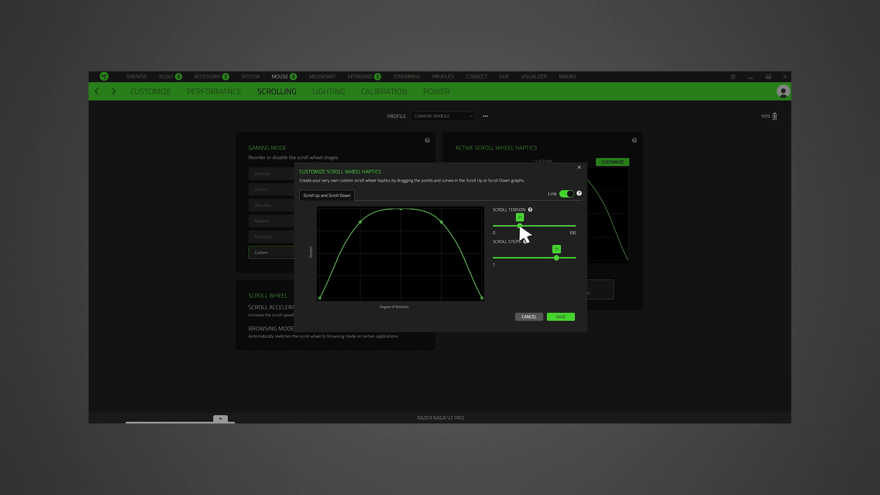
drag(519, 225, 535, 225)
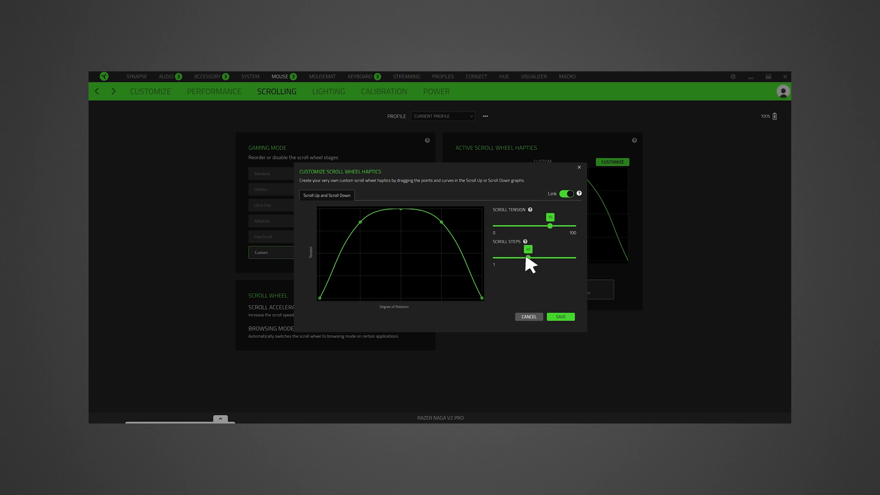
- Adjust the Scroll Steps slider up and down, leaving it about a third of its range
drag(528, 258, 540, 257)
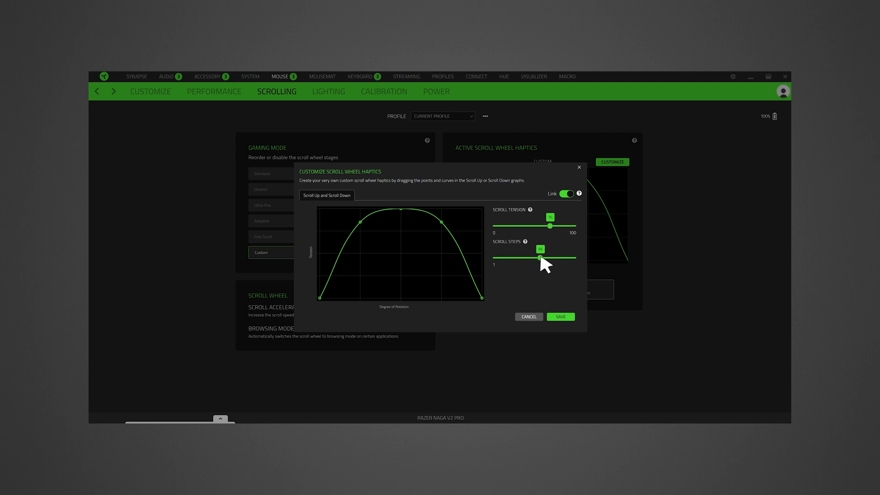
drag(540, 258, 556, 257)
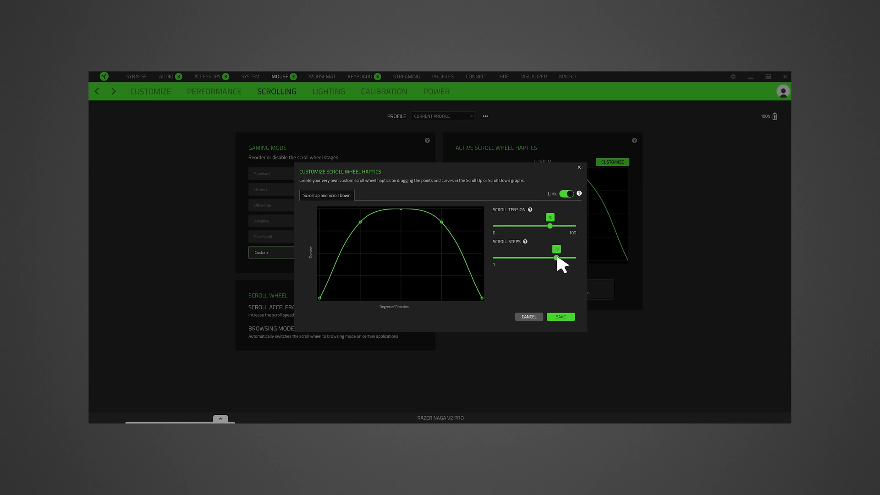
drag(556, 257, 536, 258)
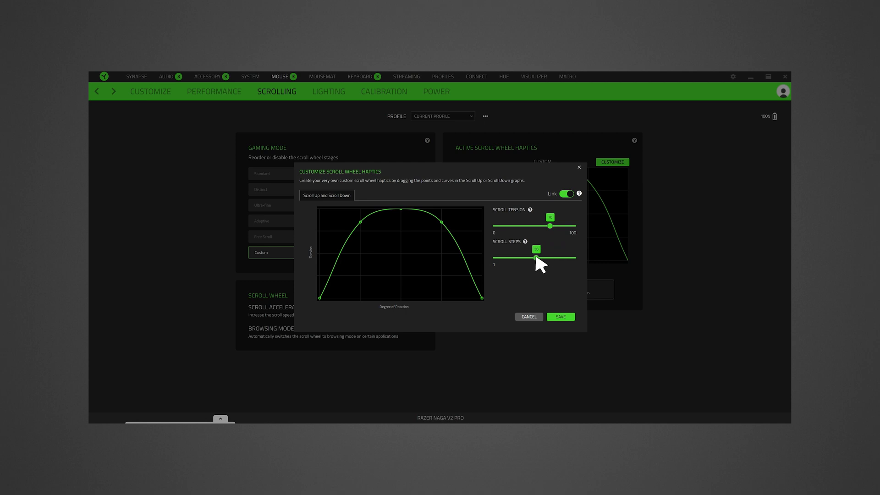
drag(536, 250, 527, 249)
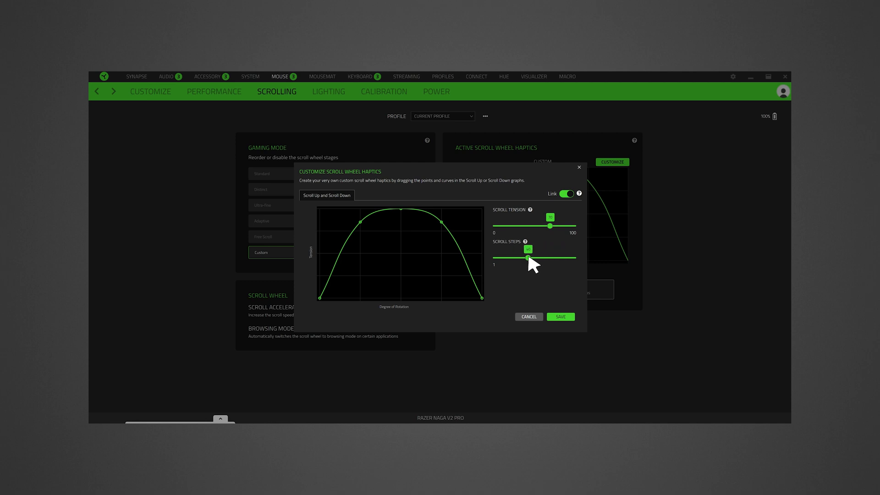
drag(528, 257, 556, 258)
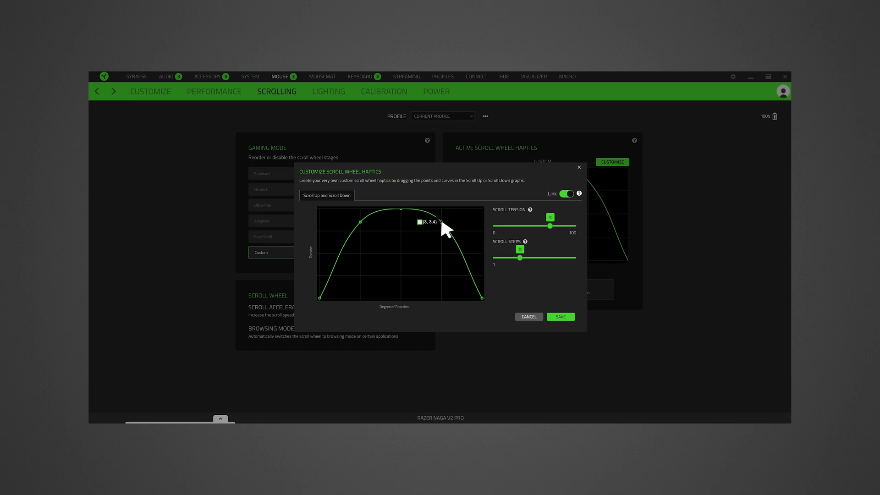
- Drag the right and middle curve points down so the peak sits at (1, 3.4), sloping down rightward
drag(418, 221, 395, 216)
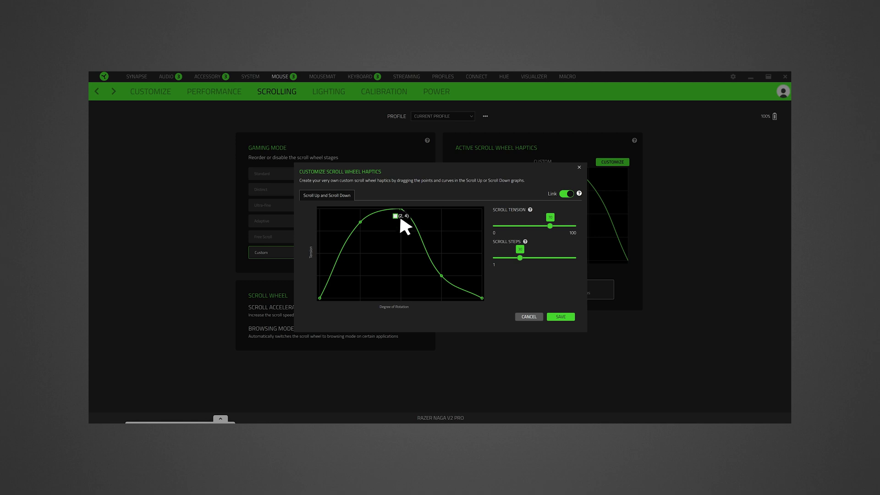
drag(395, 216, 363, 231)
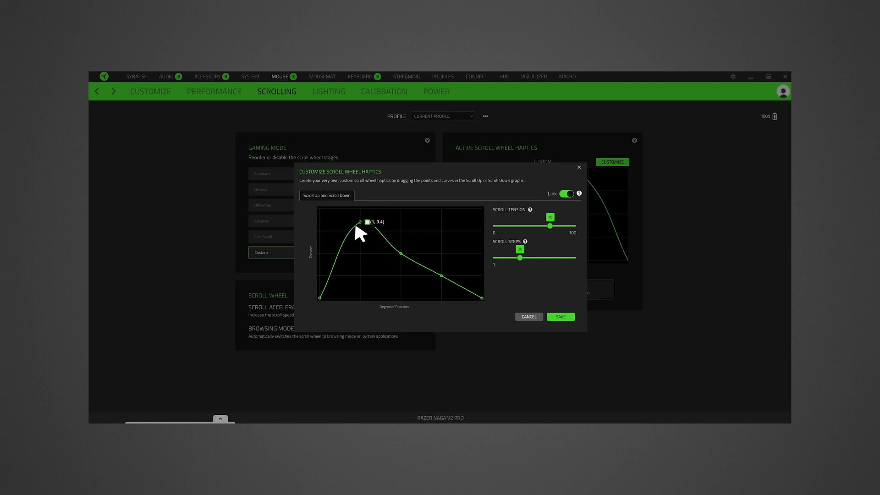